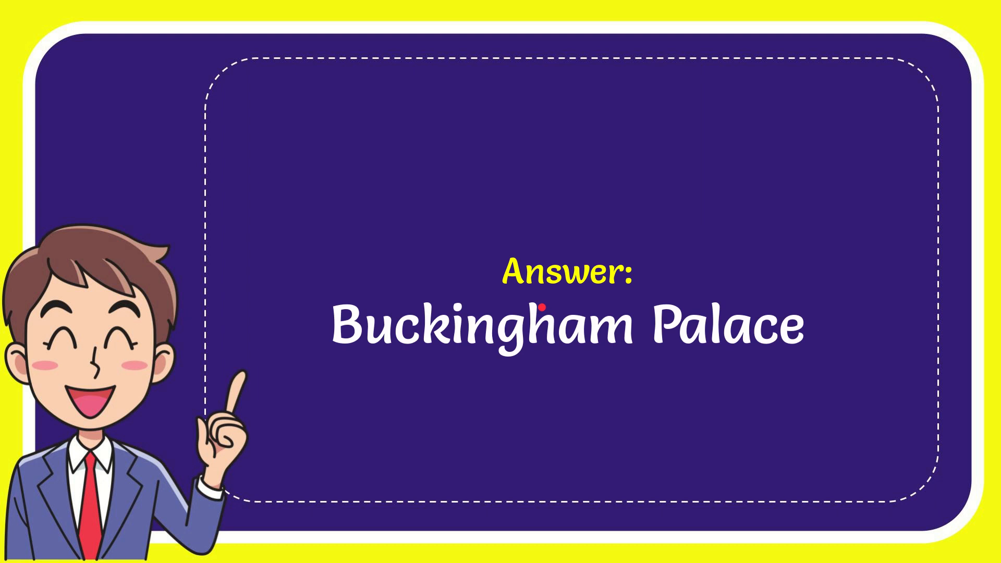
# - Advance to the like/share/subscribe end card and draw a red pen mark under SHARE
pyautogui.moveTo(542, 306); pyautogui.dragTo(631, 312)
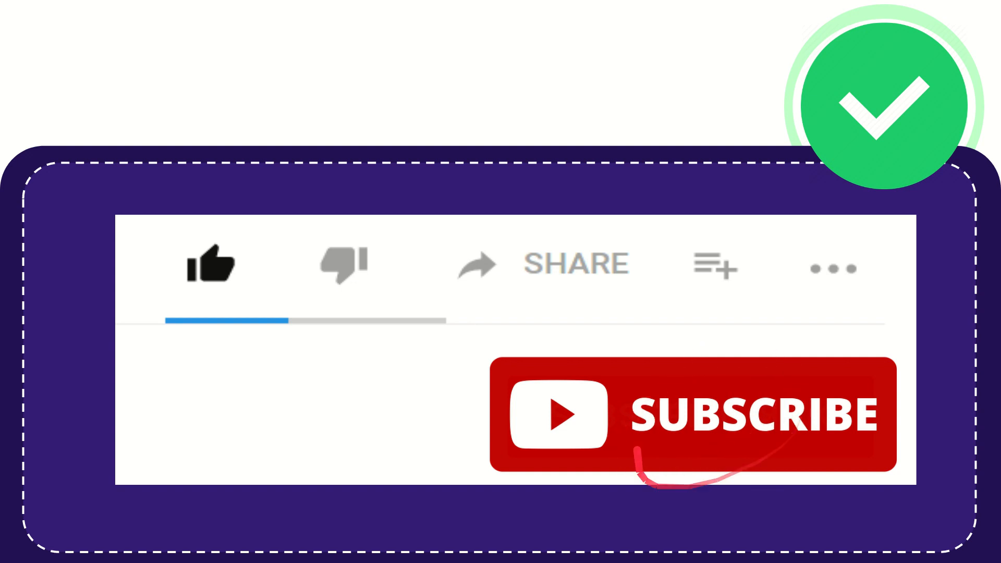
pyautogui.click(214, 264)
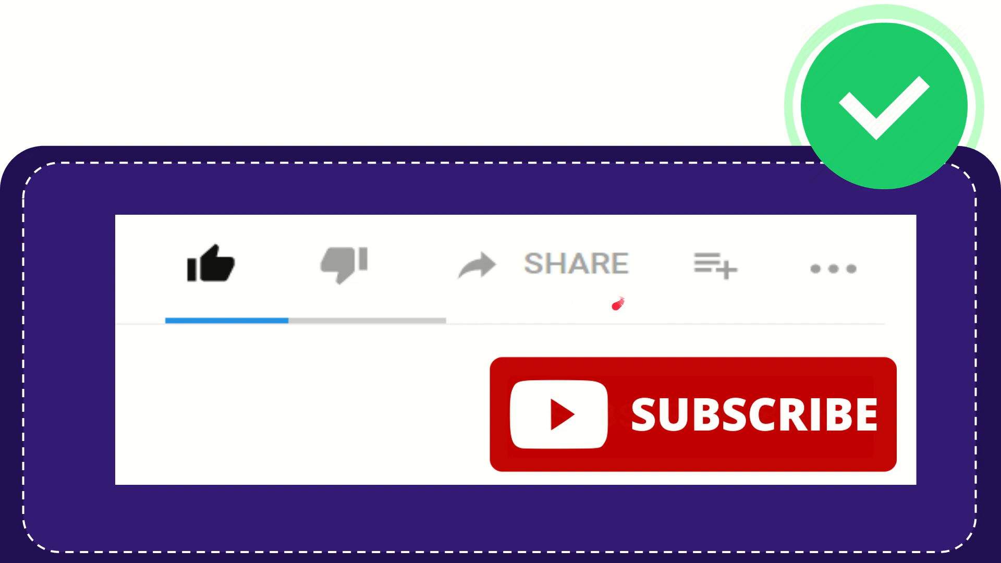
pyautogui.moveTo(667, 288)
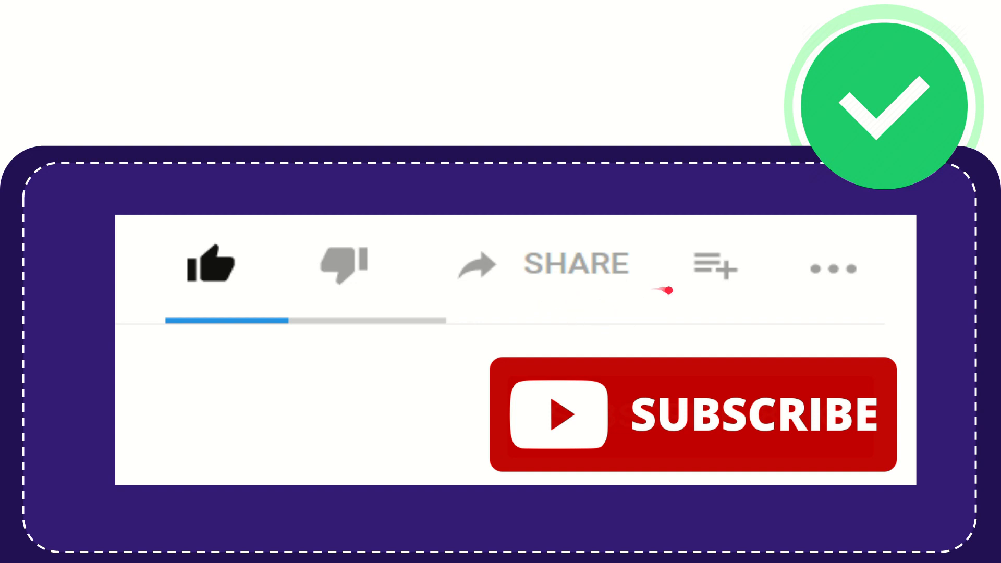
pyautogui.moveTo(613, 309)
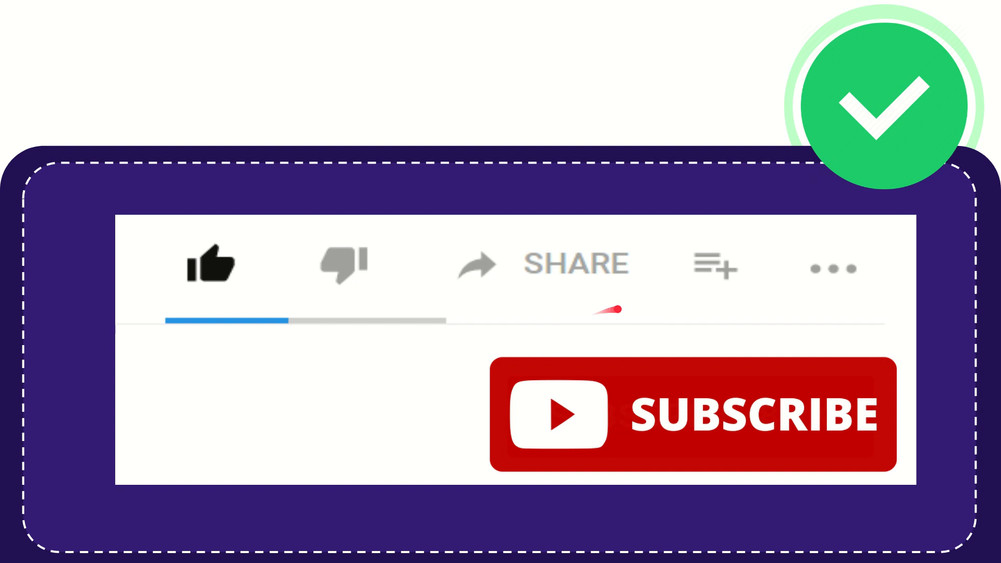